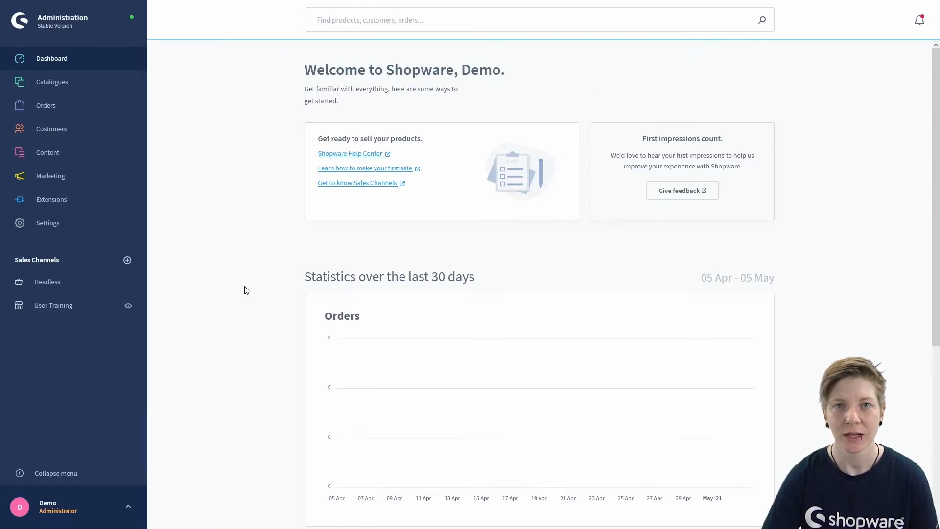
{"action": "mouse_move", "coordinate": [261, 282]}
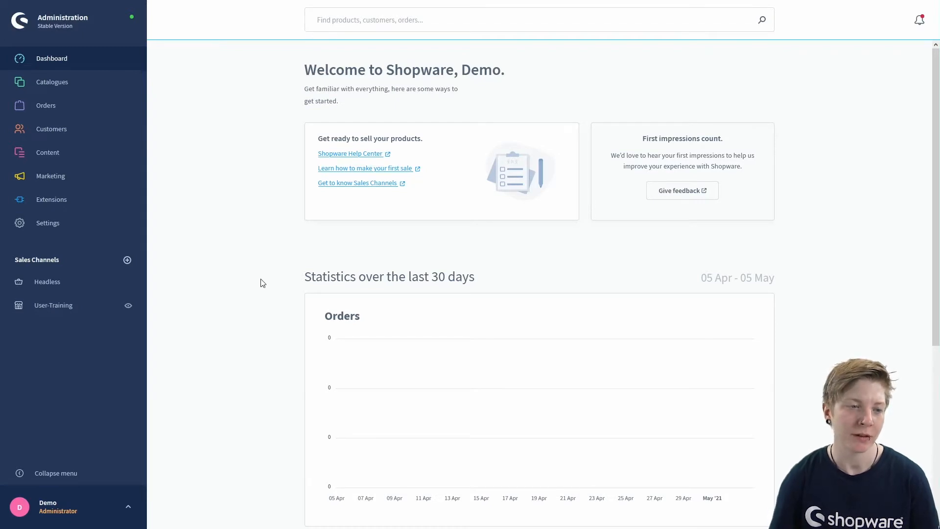
{"action": "mouse_move", "coordinate": [125, 246]}
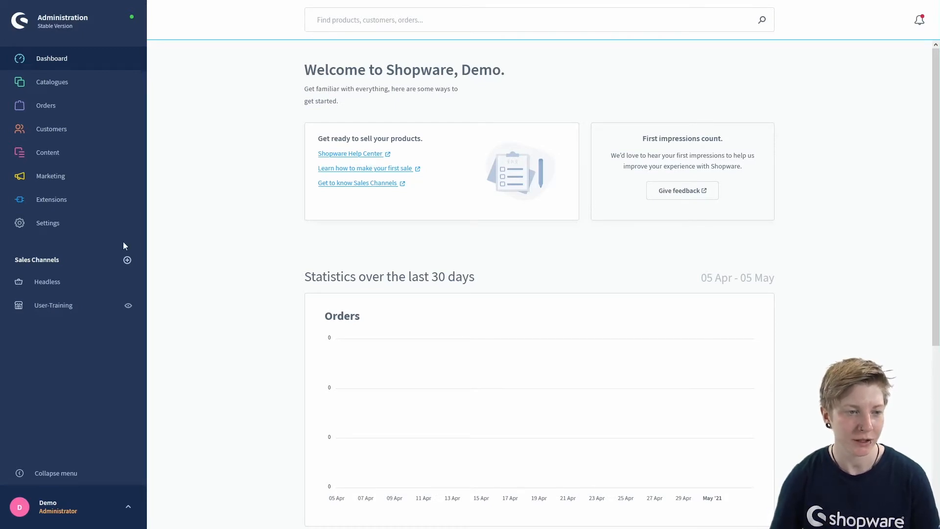
Go to the Settings overview from the admin sidebar
{"action": "left_click", "coordinate": [47, 222]}
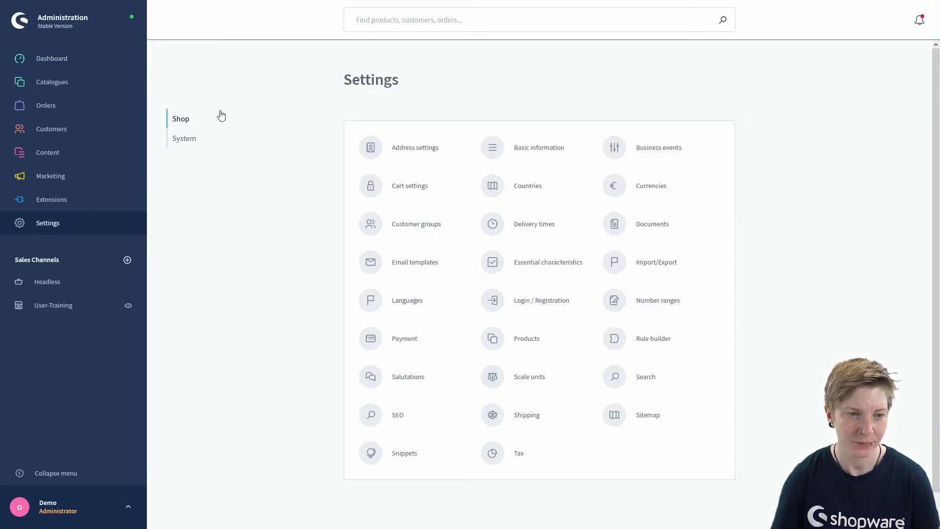
Open the Payment settings list showing six methods, three active and three inactive
{"action": "left_click", "coordinate": [404, 338]}
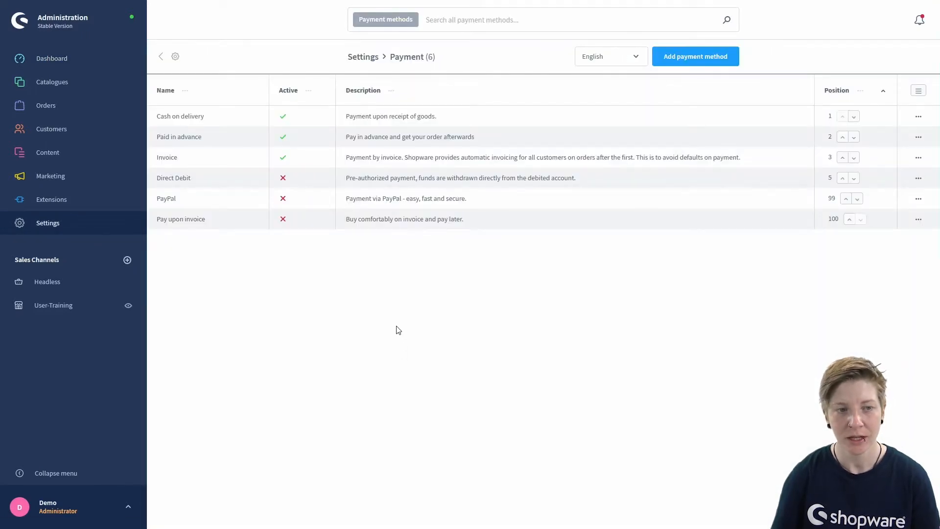
{"action": "mouse_move", "coordinate": [299, 256]}
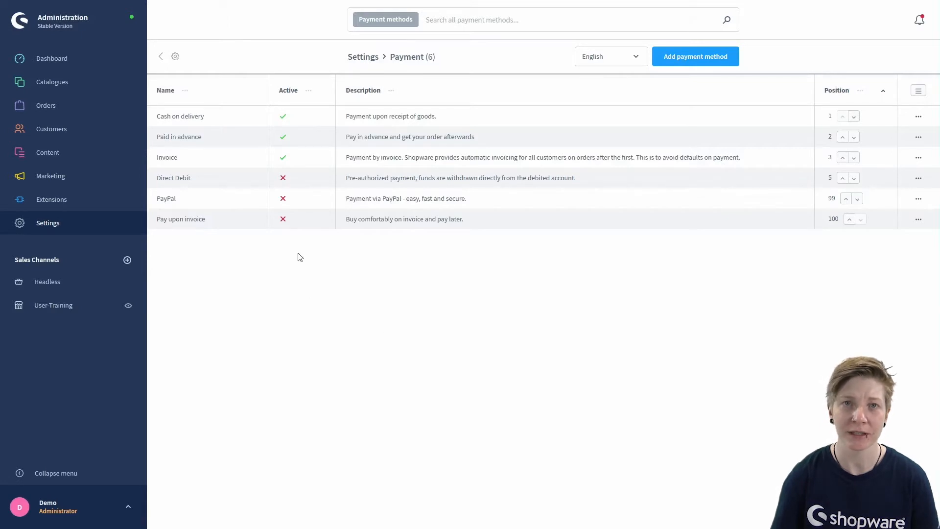
{"action": "mouse_move", "coordinate": [479, 375]}
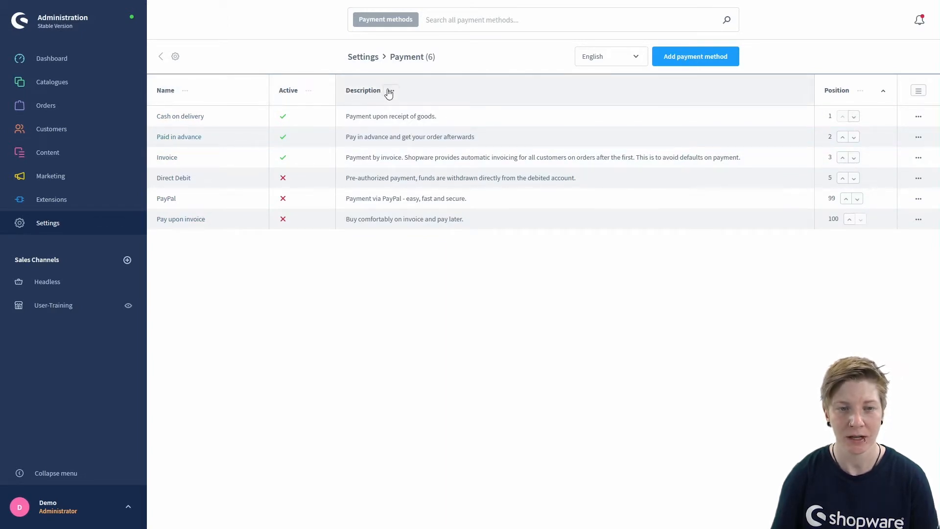
{"action": "mouse_move", "coordinate": [428, 96]}
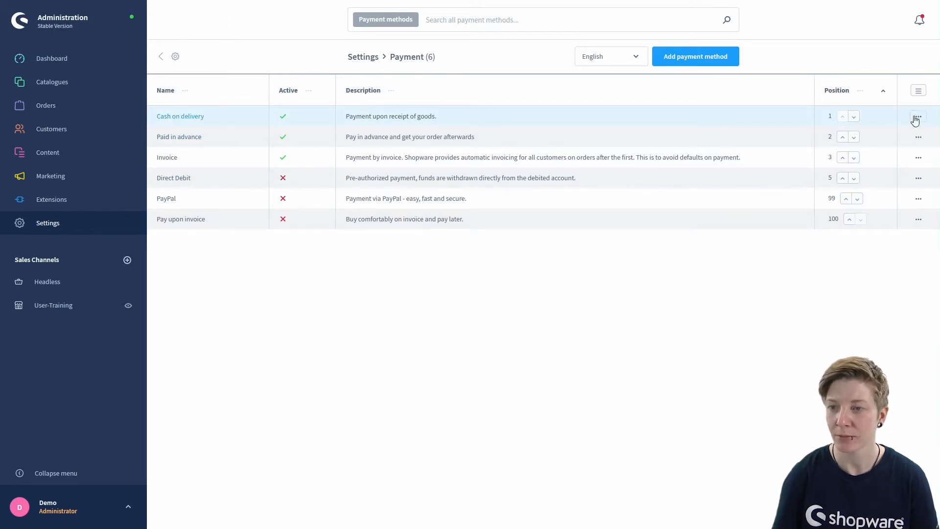
{"action": "left_click", "coordinate": [917, 115]}
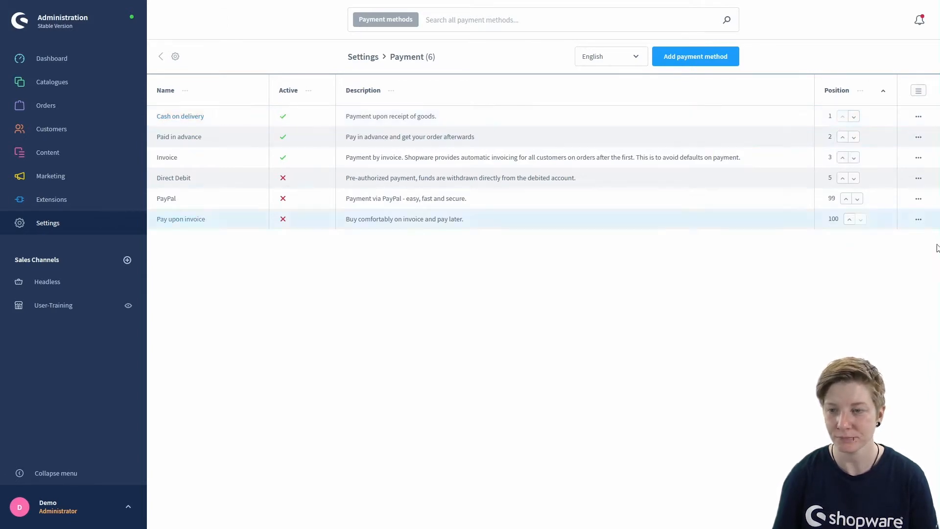
{"action": "mouse_move", "coordinate": [464, 285]}
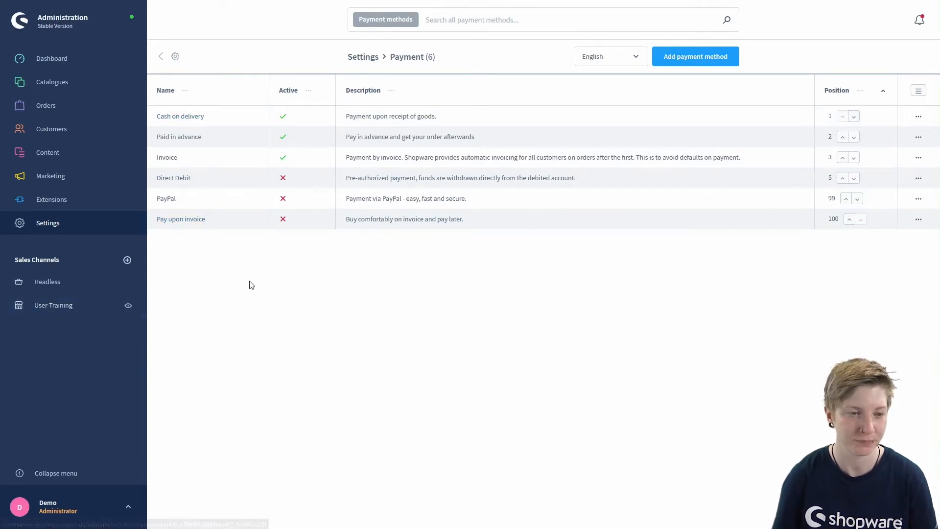
{"action": "mouse_move", "coordinate": [539, 266]}
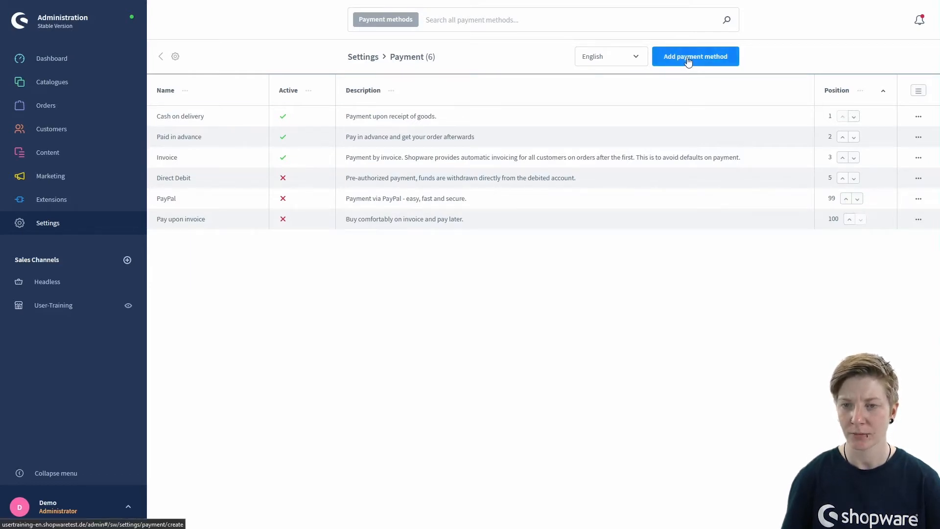
Create a new payment method with name 'Test' and position 1
{"action": "left_click", "coordinate": [695, 56]}
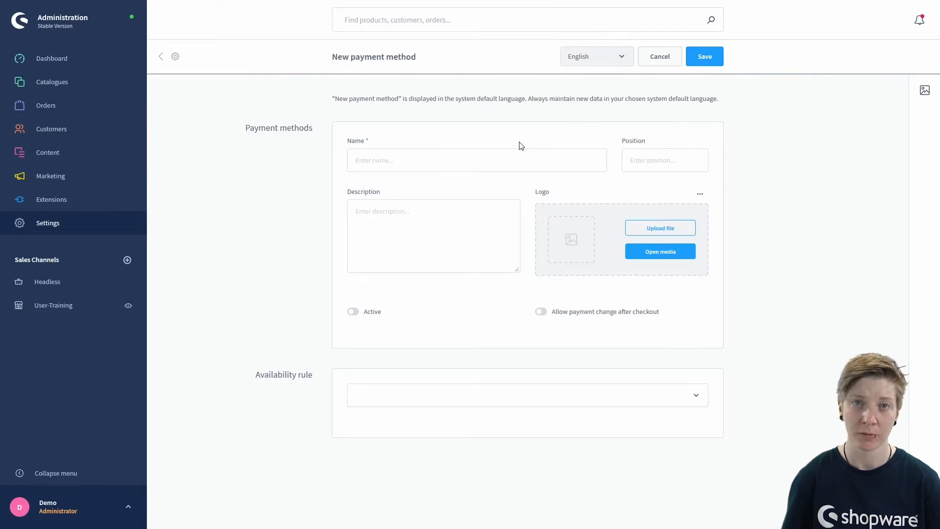
{"action": "left_click", "coordinate": [476, 160]}
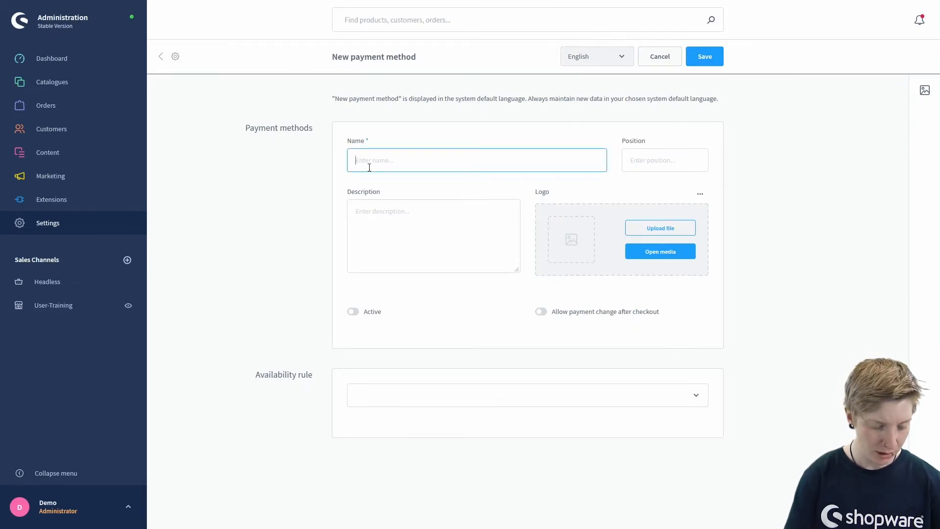
{"action": "type", "text": "T"}
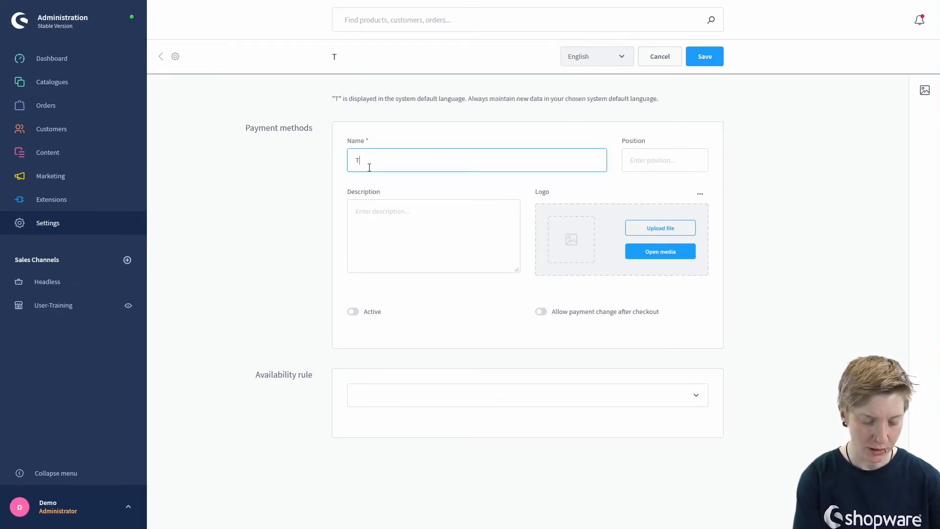
{"action": "type", "text": "est"}
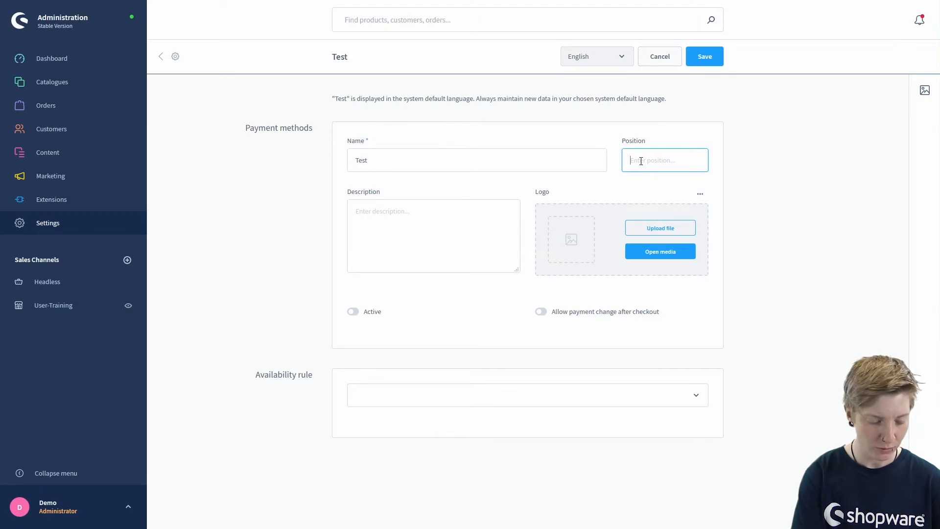
{"action": "type", "text": "1"}
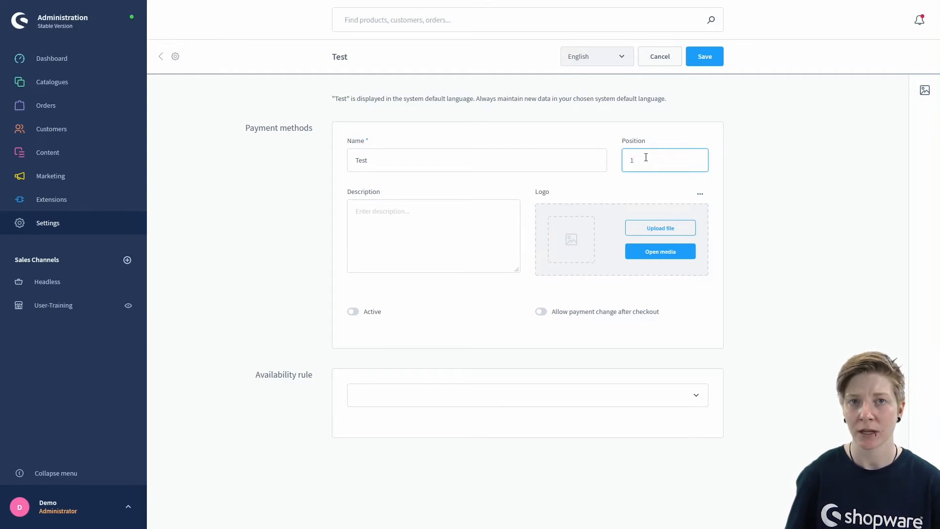
{"action": "mouse_move", "coordinate": [560, 199]}
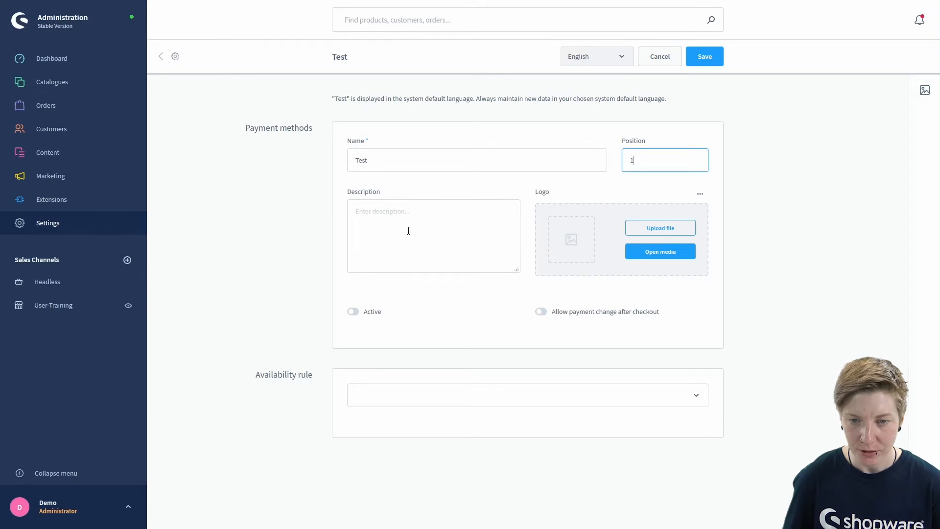
{"action": "mouse_move", "coordinate": [523, 204]}
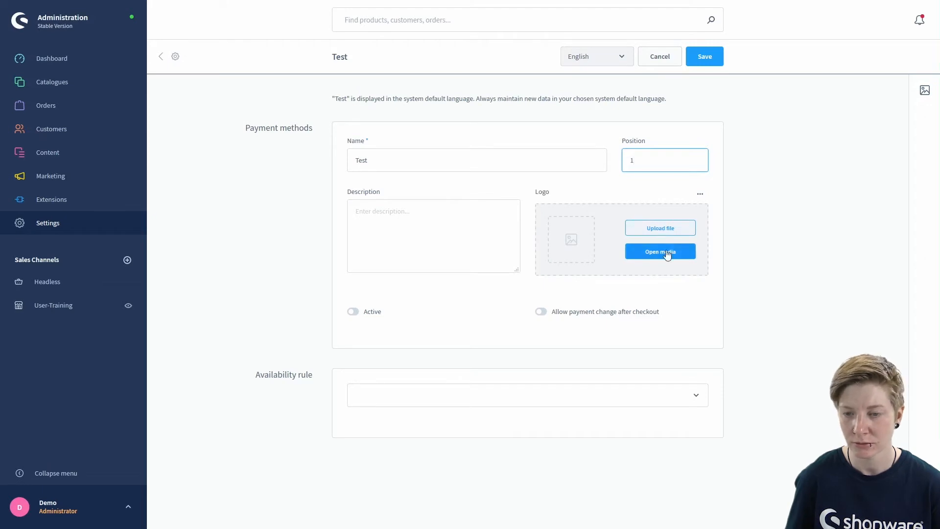
Check the logo upload options and toggle the method active, then inactive again
{"action": "left_click", "coordinate": [699, 193]}
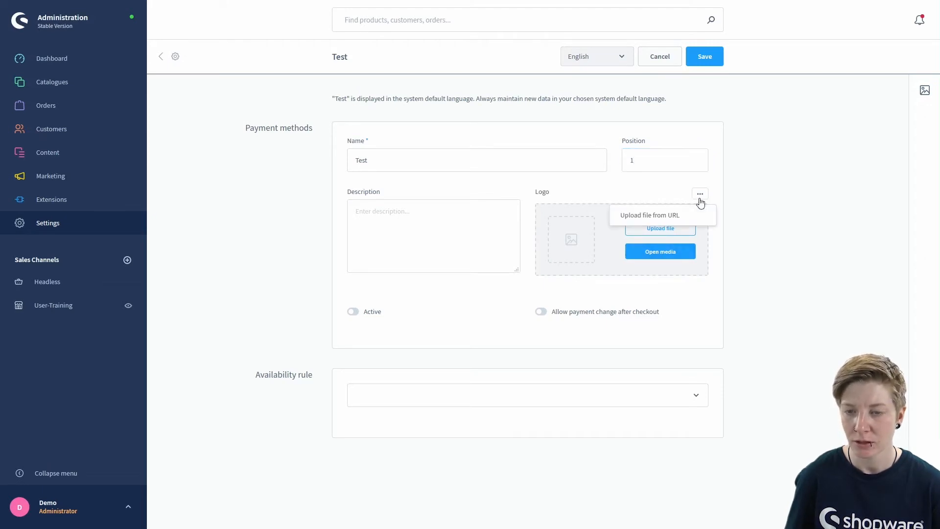
{"action": "mouse_move", "coordinate": [650, 215]}
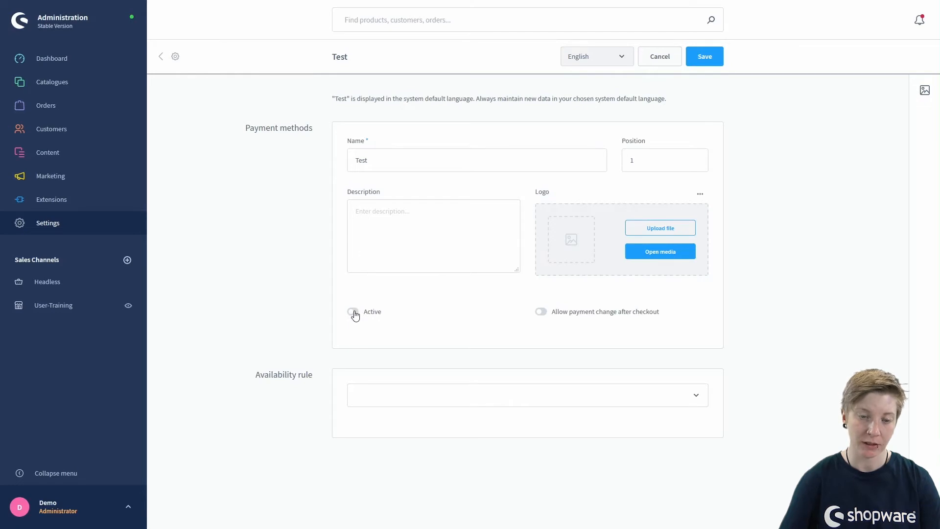
{"action": "left_click", "coordinate": [352, 311]}
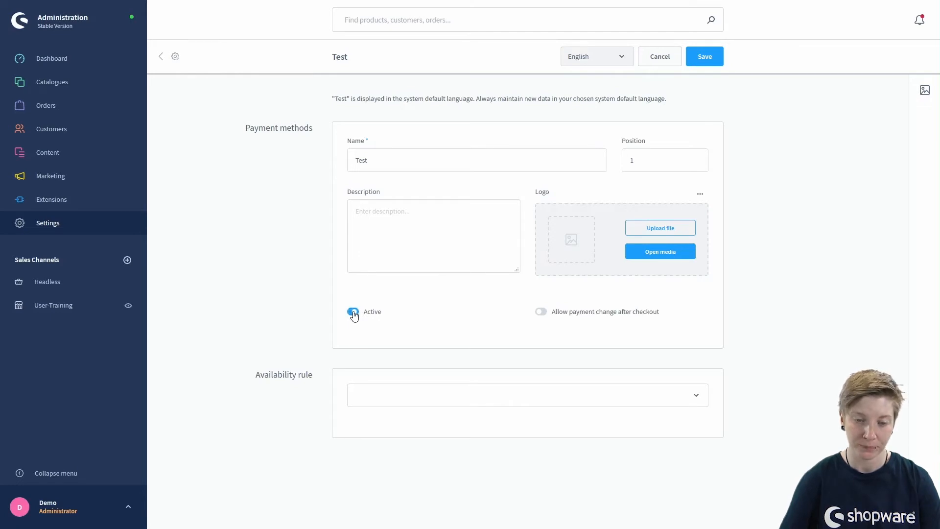
{"action": "left_click", "coordinate": [352, 311]}
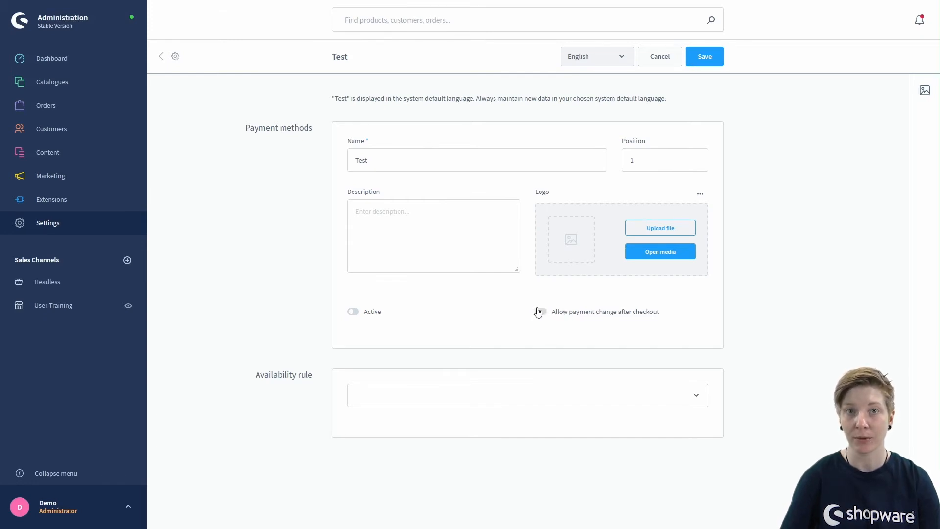
{"action": "mouse_move", "coordinate": [530, 302]}
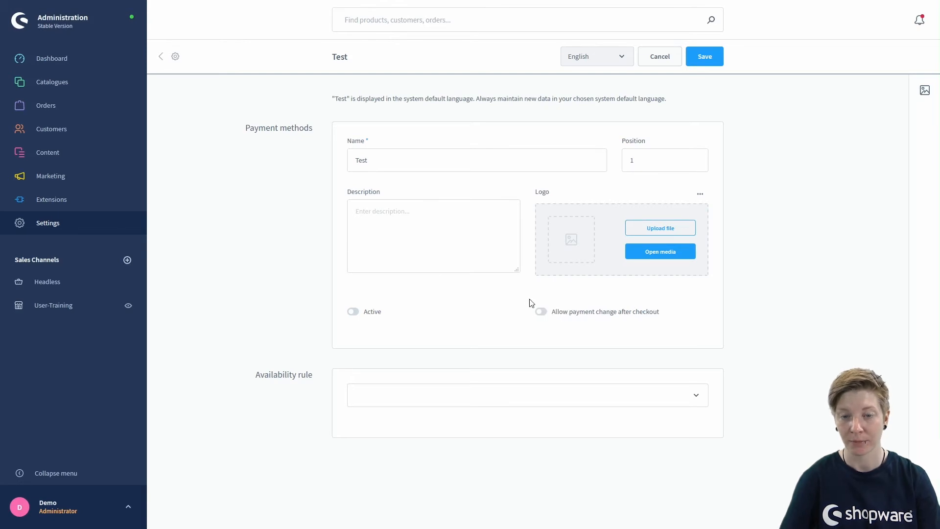
{"action": "mouse_move", "coordinate": [526, 301]}
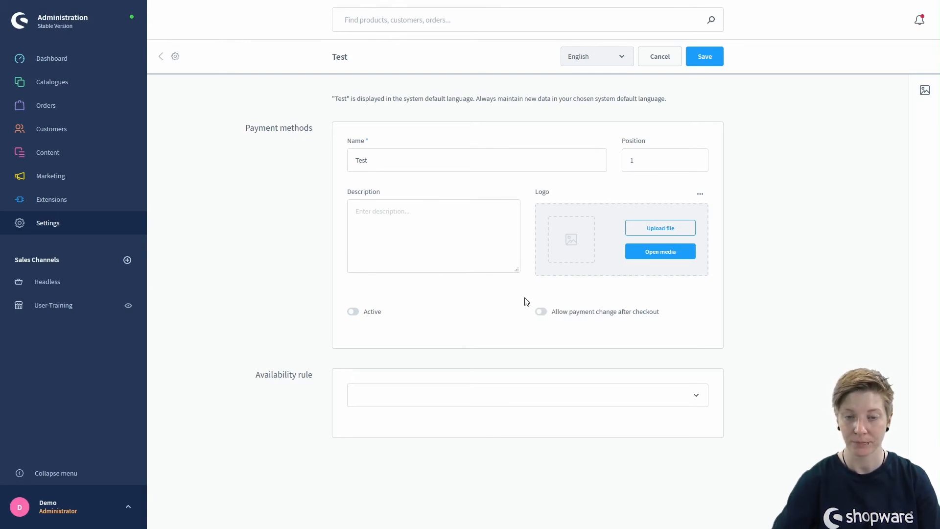
{"action": "mouse_move", "coordinate": [720, 372]}
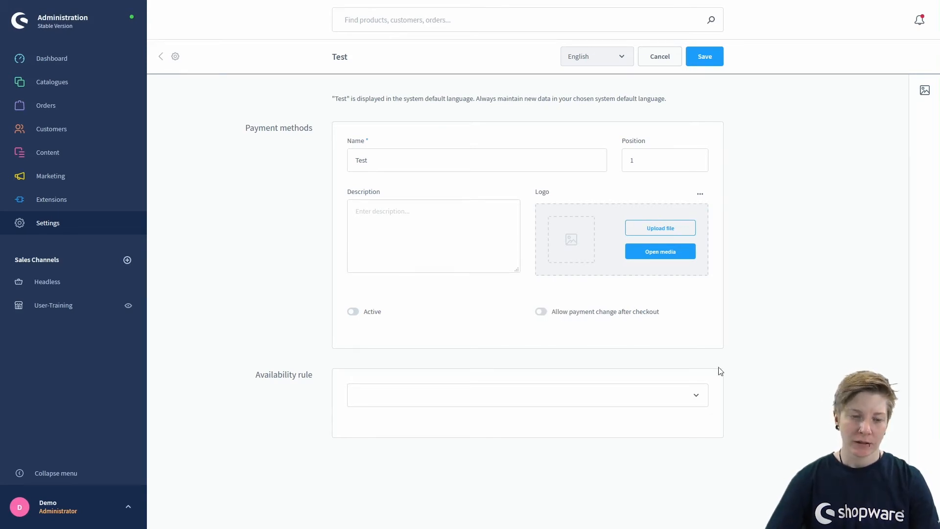
{"action": "mouse_move", "coordinate": [294, 387]}
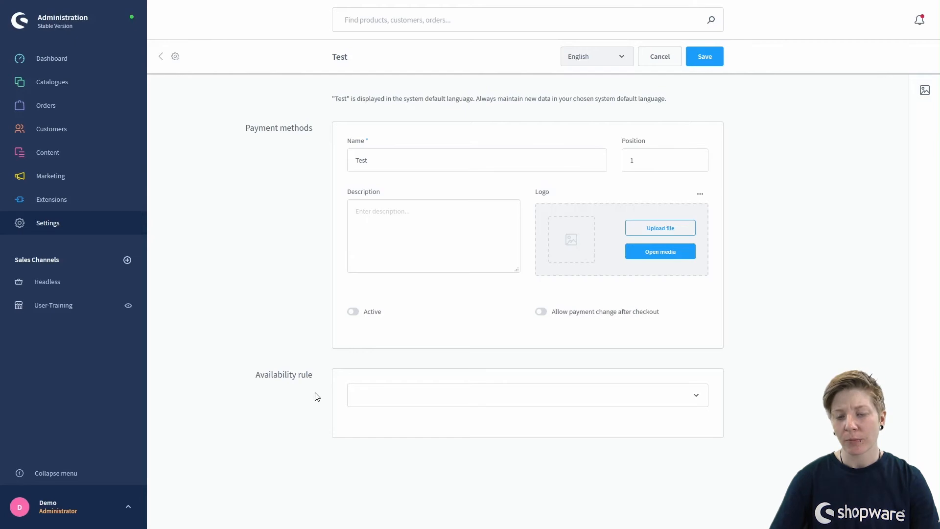
{"action": "mouse_move", "coordinate": [418, 395]}
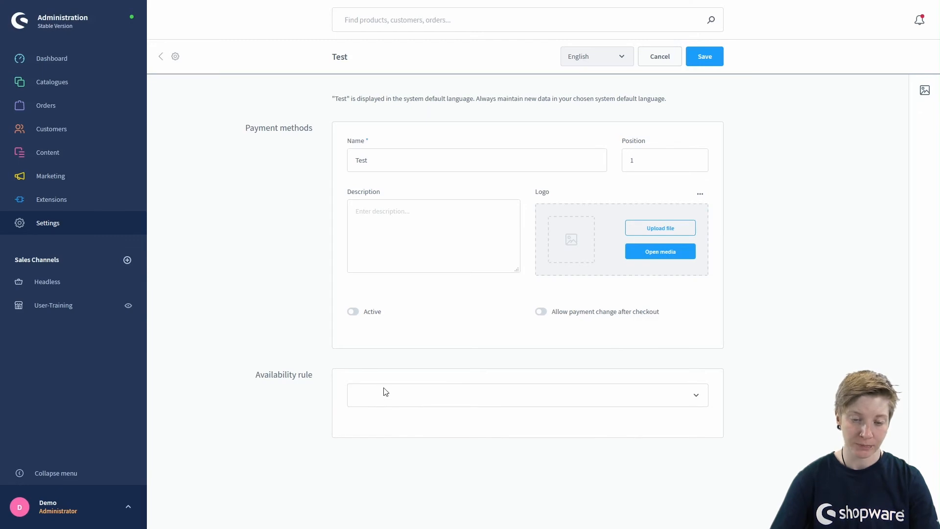
Show the availability rule options such as All customers for the Test method
{"action": "left_click", "coordinate": [527, 394]}
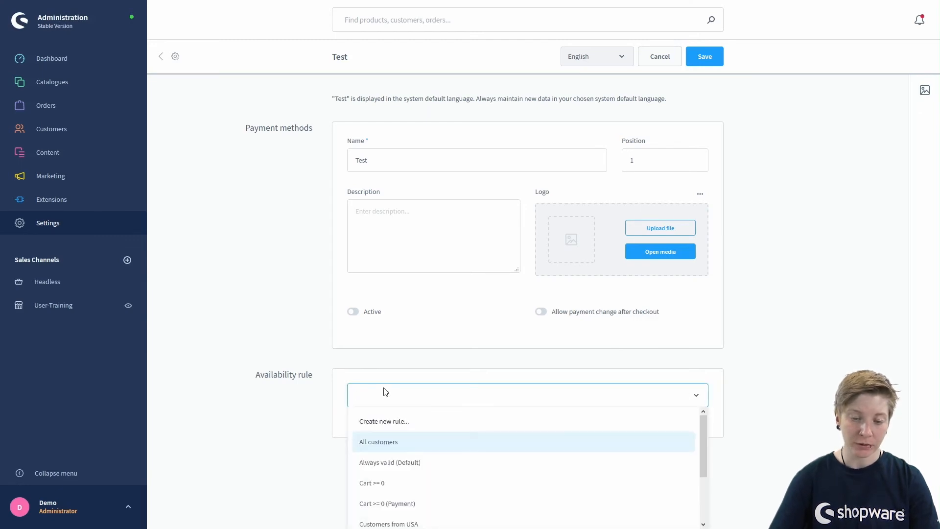
{"action": "mouse_move", "coordinate": [366, 485]}
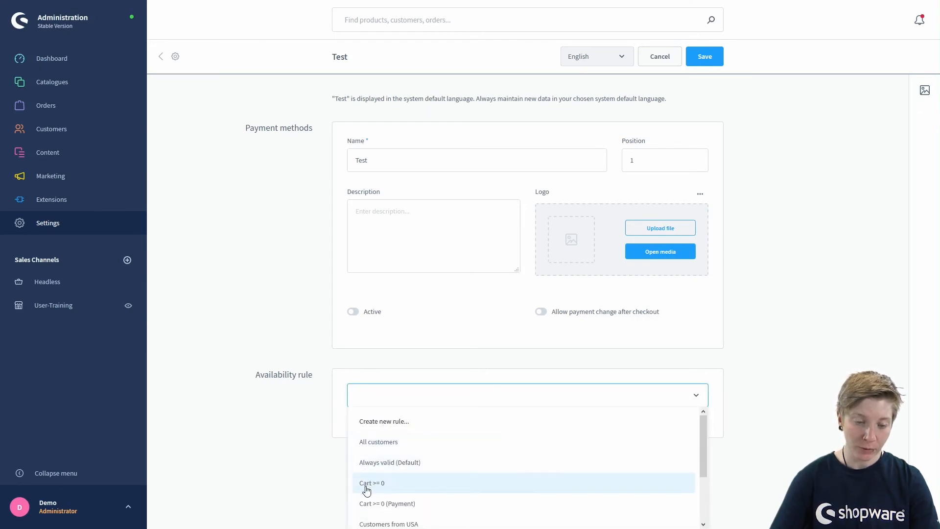
{"action": "mouse_move", "coordinate": [370, 447]}
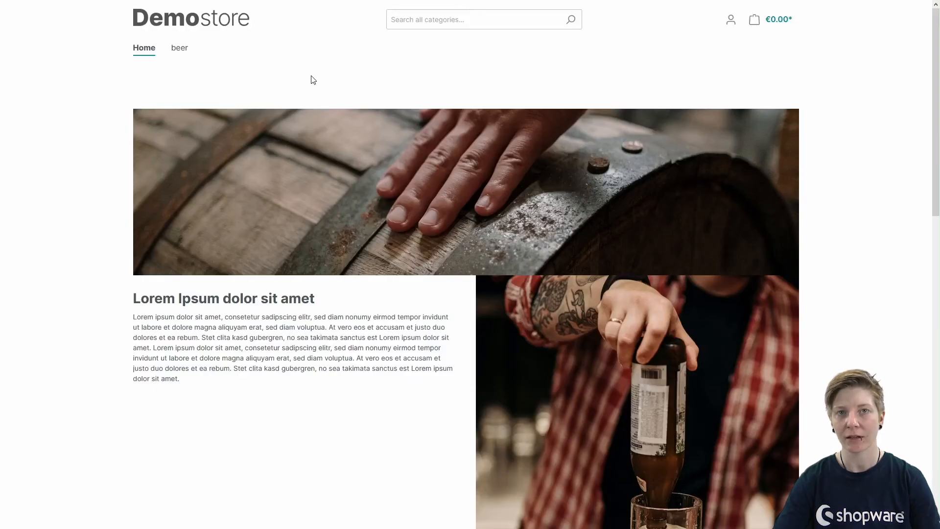
{"action": "mouse_move", "coordinate": [429, 118]}
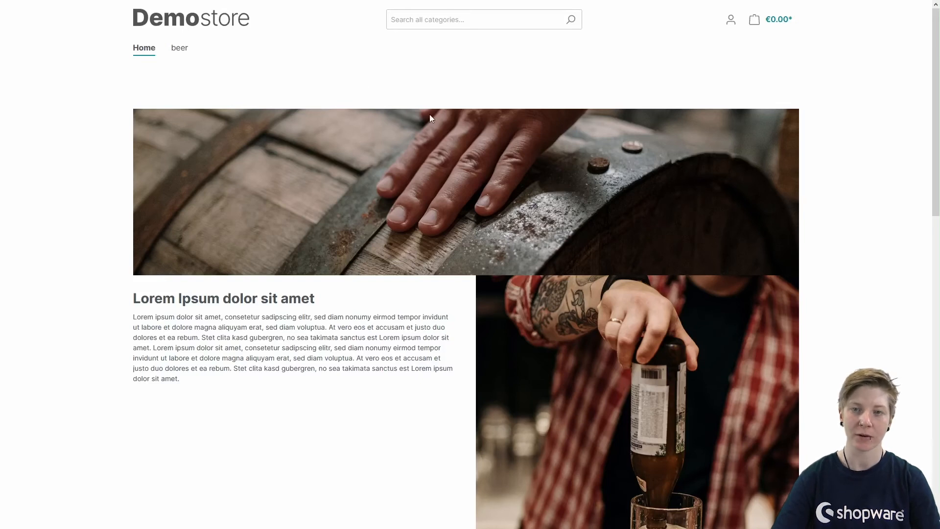
{"action": "mouse_move", "coordinate": [687, 60]}
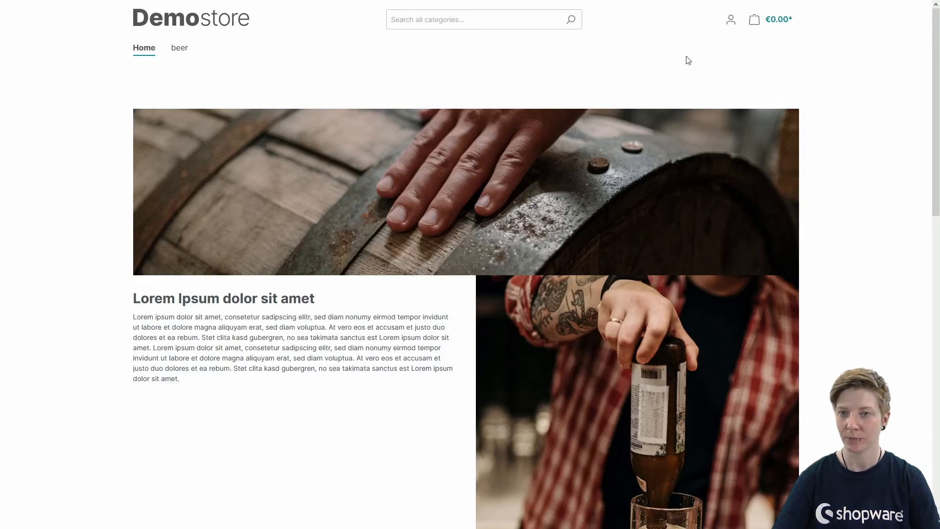
{"action": "mouse_move", "coordinate": [486, 100]}
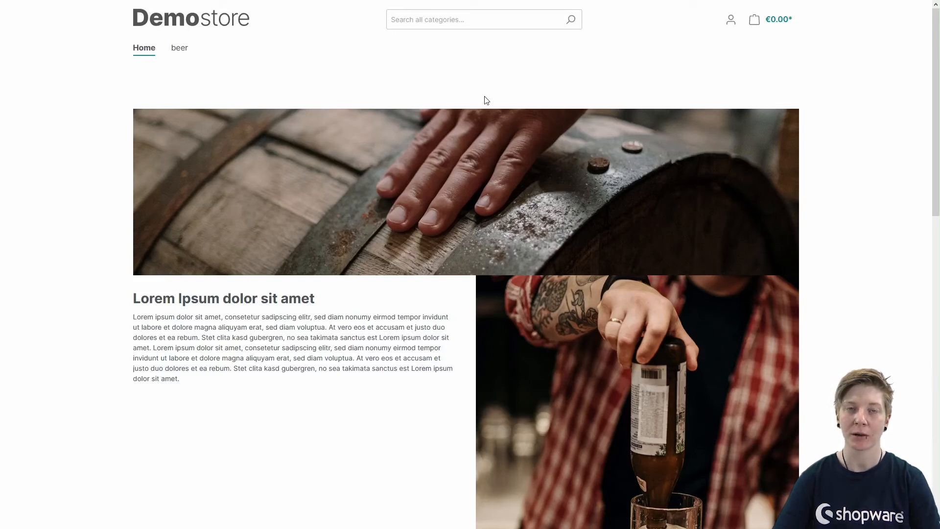
{"action": "mouse_move", "coordinate": [738, 47]}
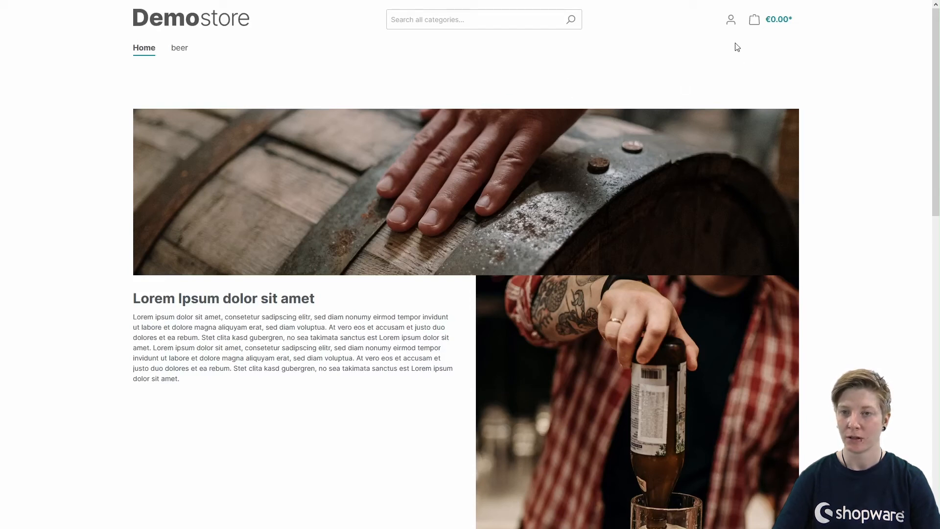
{"action": "mouse_move", "coordinate": [731, 19]}
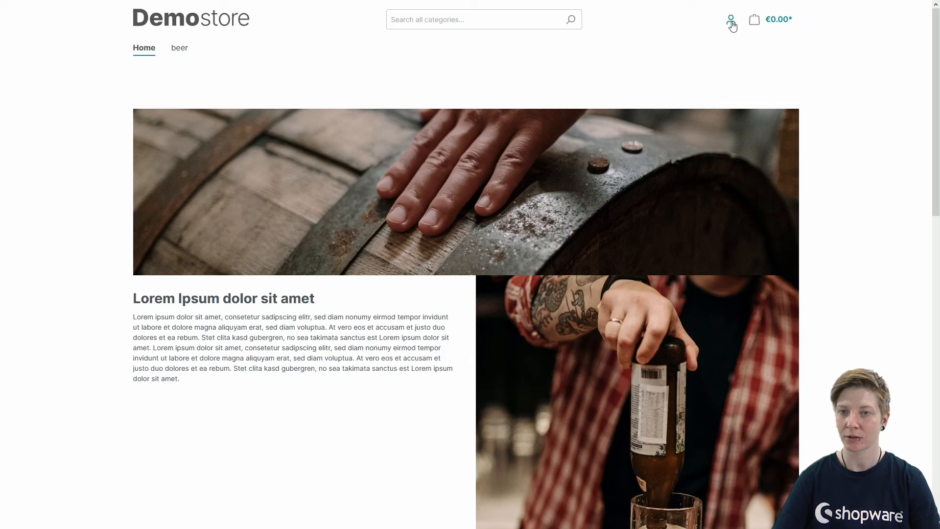
{"action": "left_click", "coordinate": [731, 19]}
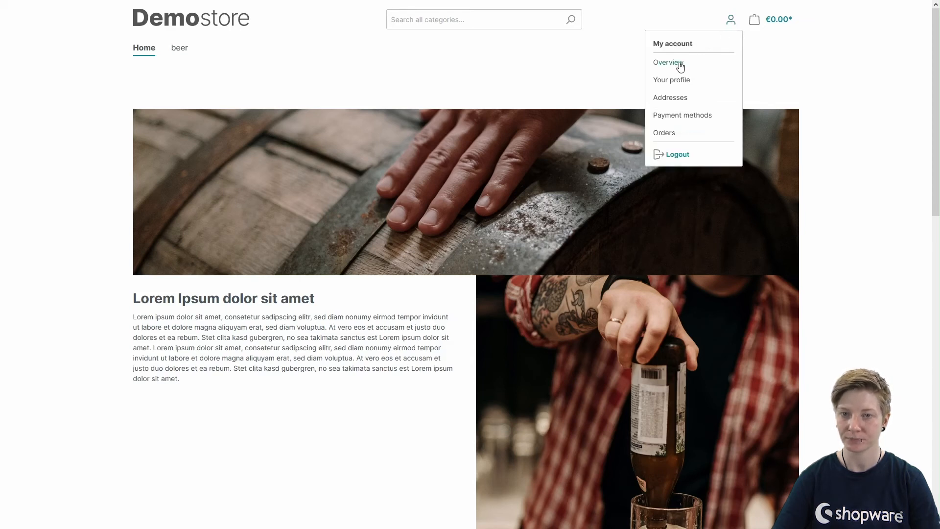
{"action": "left_click", "coordinate": [666, 62]}
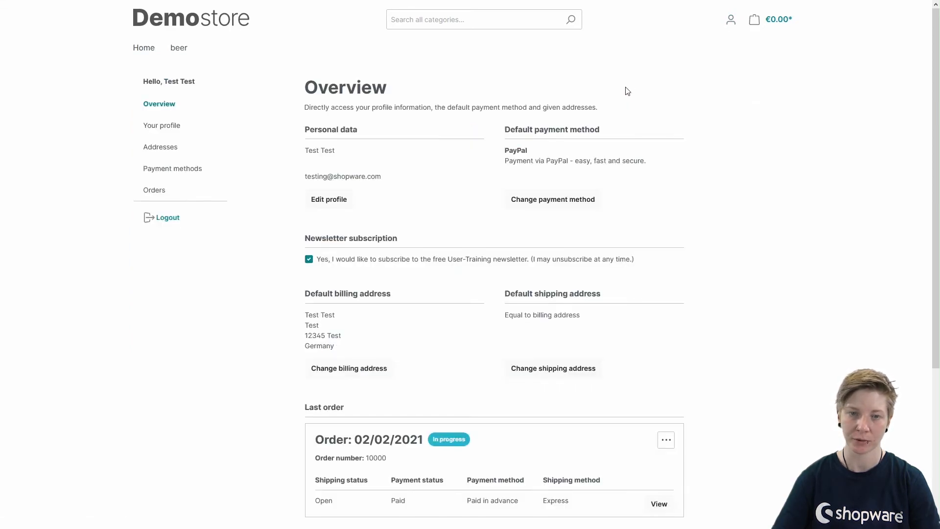
{"action": "mouse_move", "coordinate": [668, 158]}
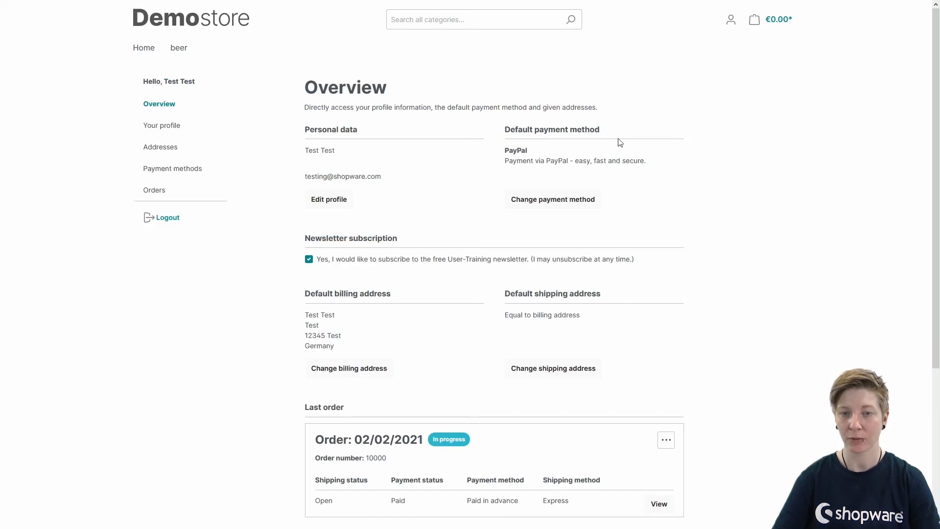
{"action": "mouse_move", "coordinate": [522, 227]}
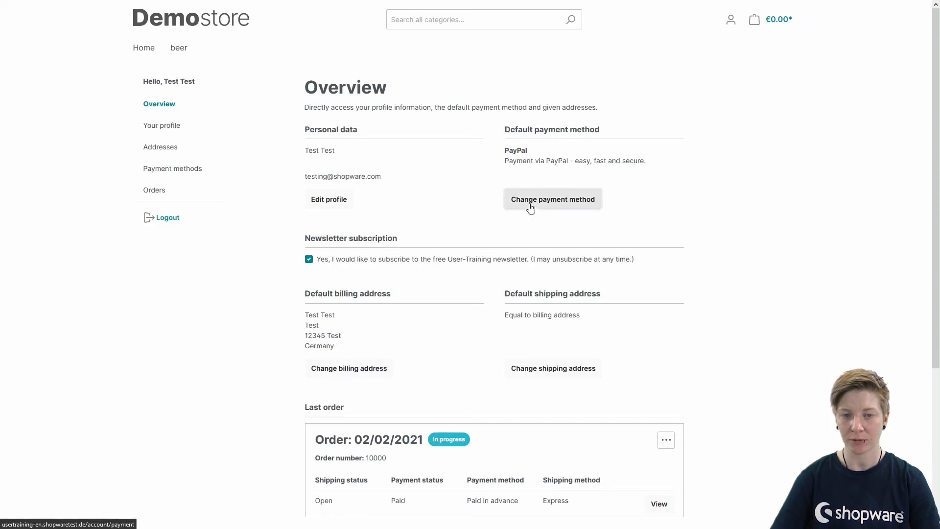
Change the customer's default payment method from PayPal to Invoice and save
{"action": "left_click", "coordinate": [552, 199]}
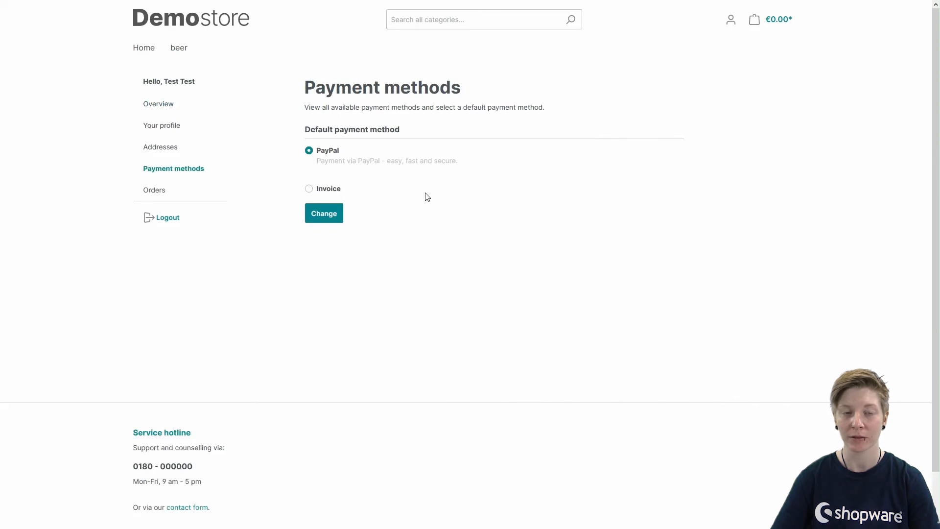
{"action": "mouse_move", "coordinate": [333, 198]}
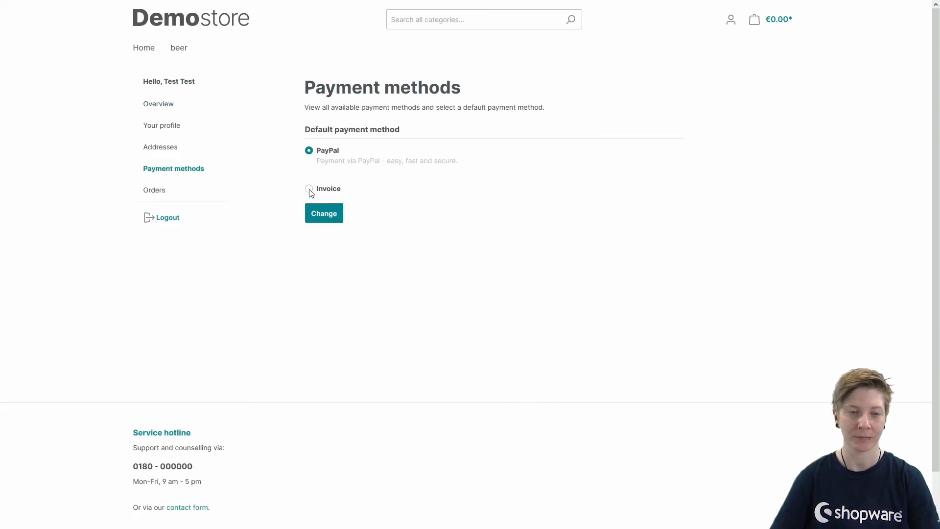
{"action": "left_click", "coordinate": [308, 188]}
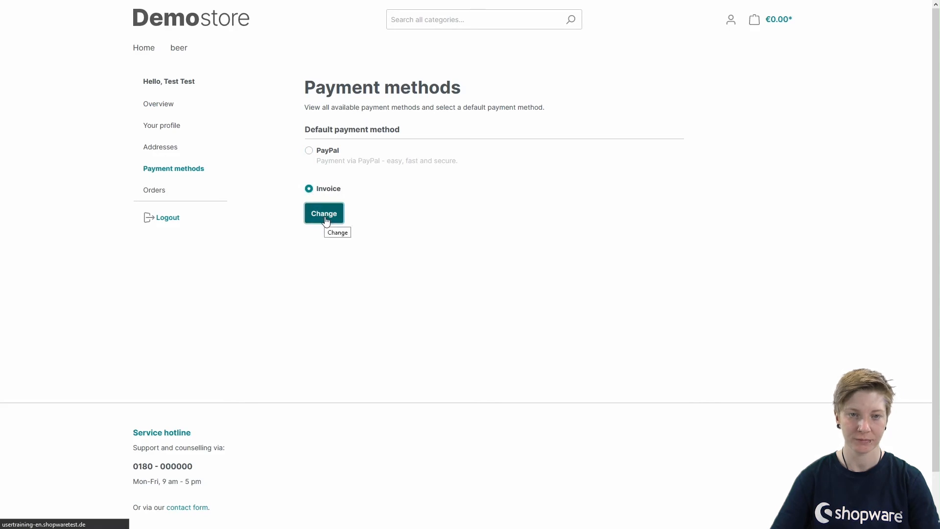
{"action": "left_click", "coordinate": [324, 212]}
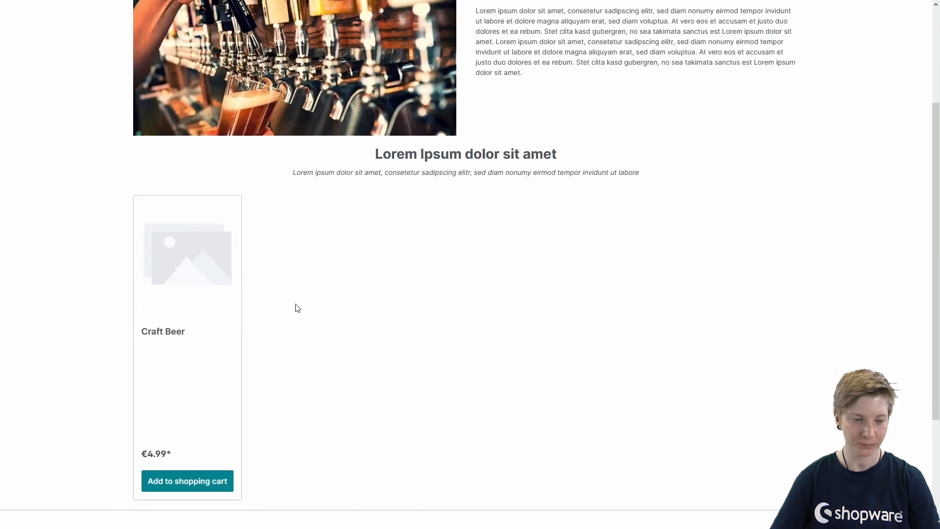
Add Craft Beer (€4.99) to the cart and proceed to the Complete order page
{"action": "left_click", "coordinate": [187, 480]}
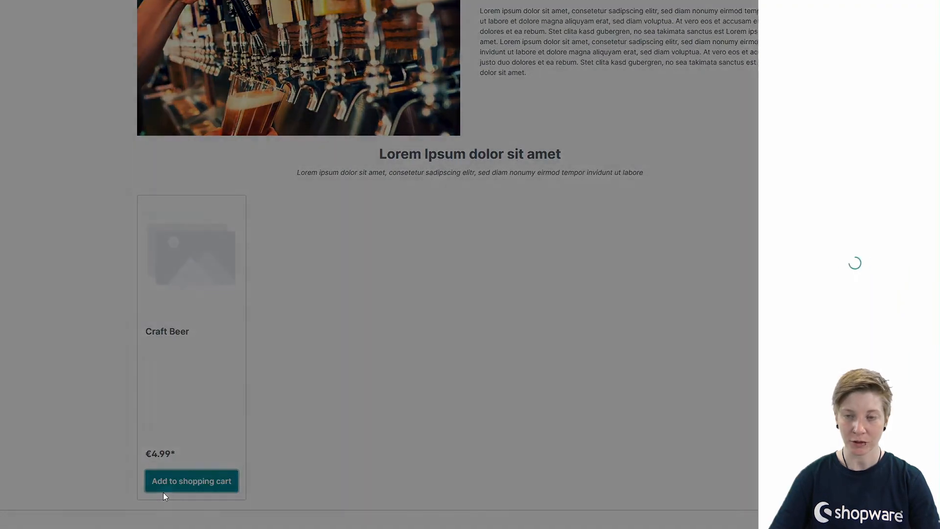
{"action": "left_click", "coordinate": [191, 480]}
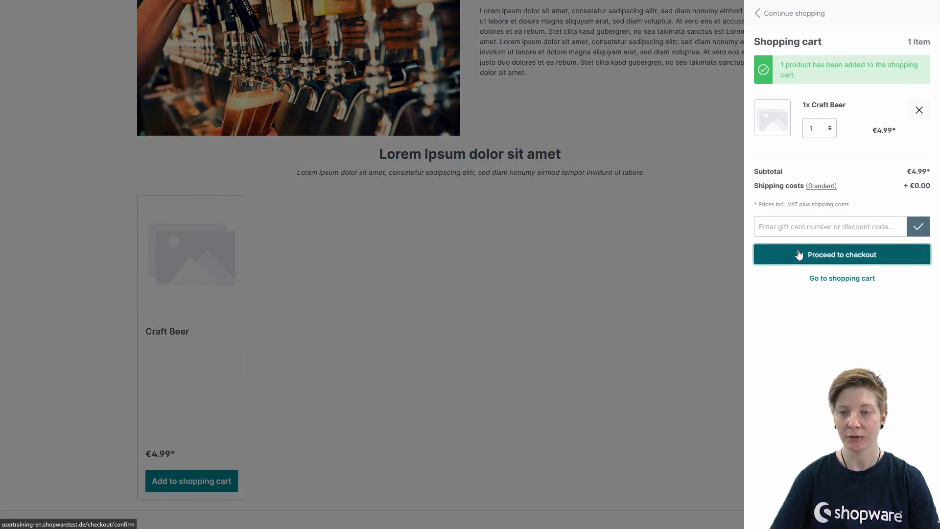
{"action": "left_click", "coordinate": [841, 255]}
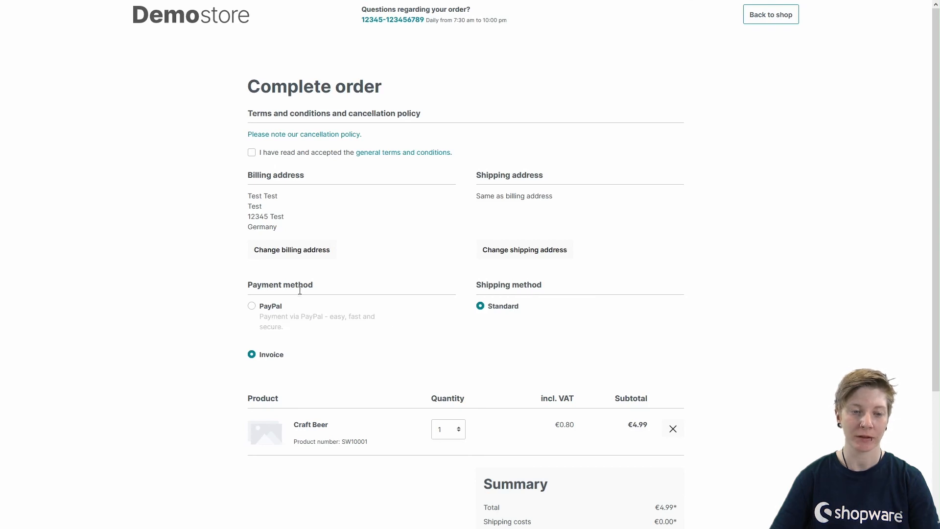
{"action": "mouse_move", "coordinate": [324, 345]}
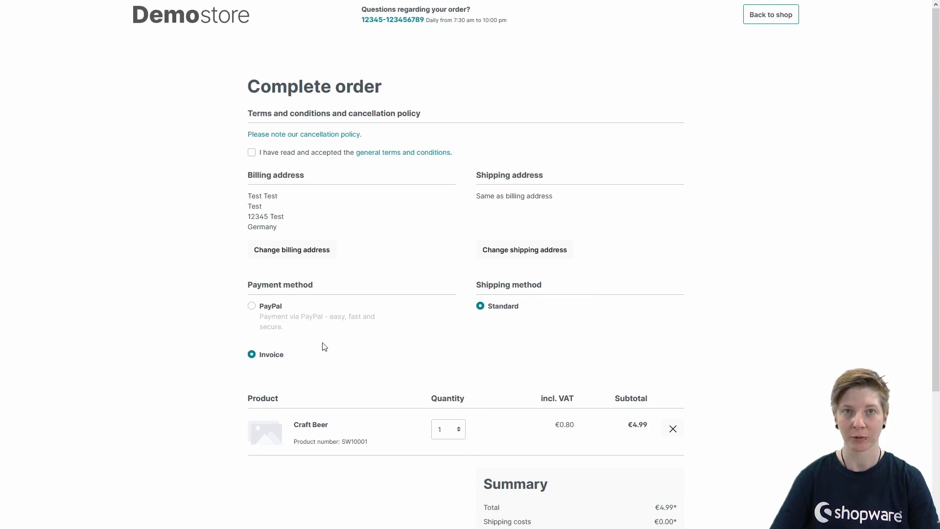